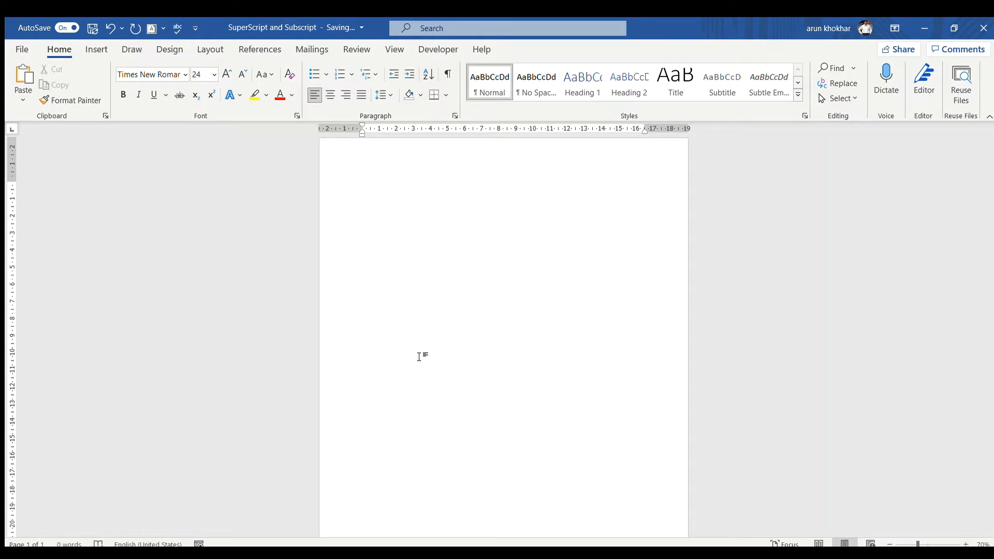
# Enter the explanatory sentence about subscript and superscript characters on the first line
pyautogui.click(362, 190)
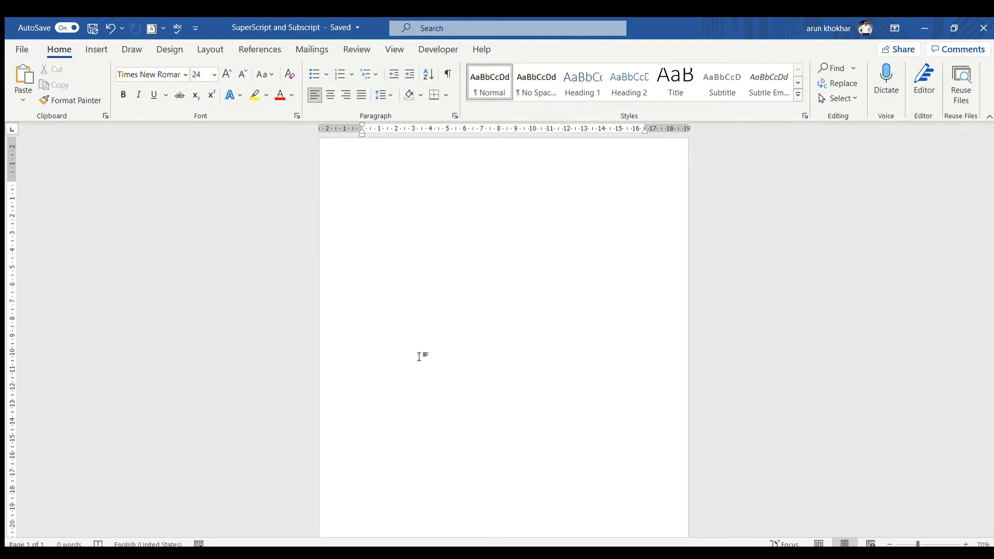
pyautogui.click(363, 191)
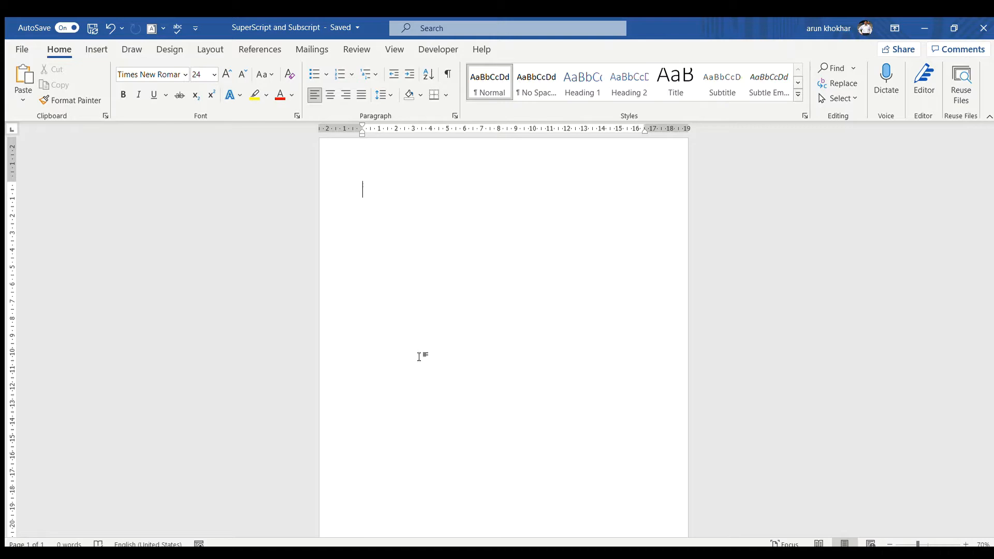
pyautogui.write('A subscript or superscript is a character that is set slightly below or above the normal line of type, respectively. It is usually smaller than the rest of the text. Subscripts appear at or below the baseline, while superscripts are above.')
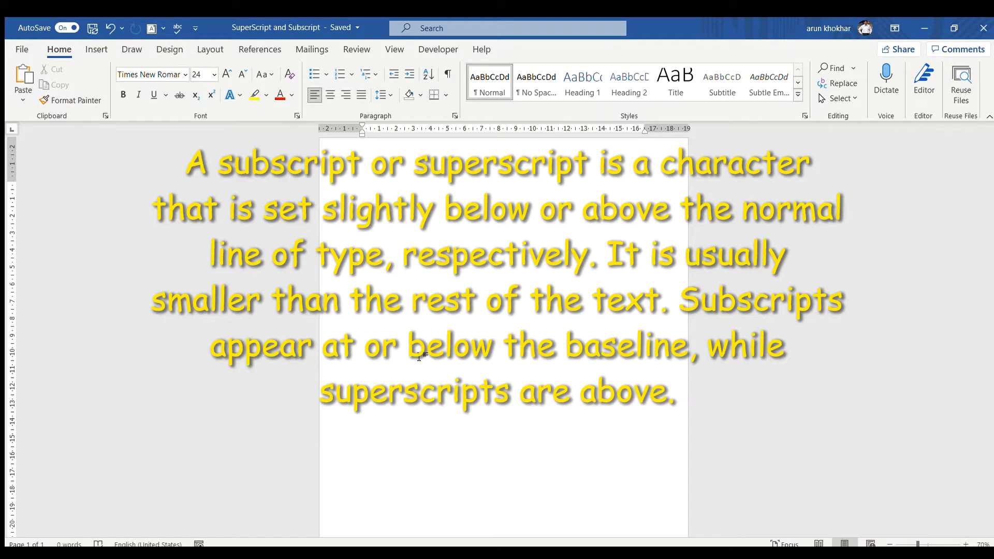
pyautogui.click(362, 190)
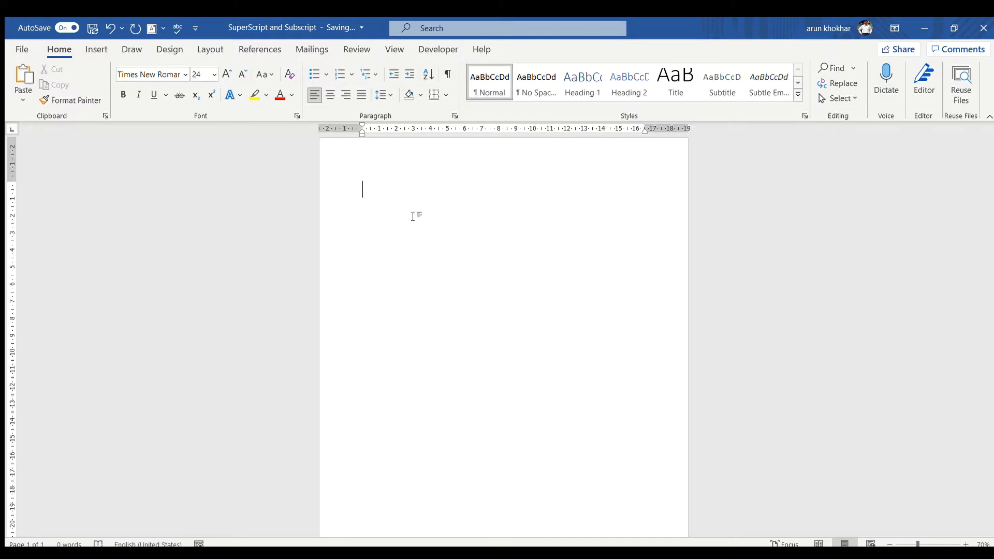
# Write H₂O with the 2 set as a subscript
pyautogui.write('H2')
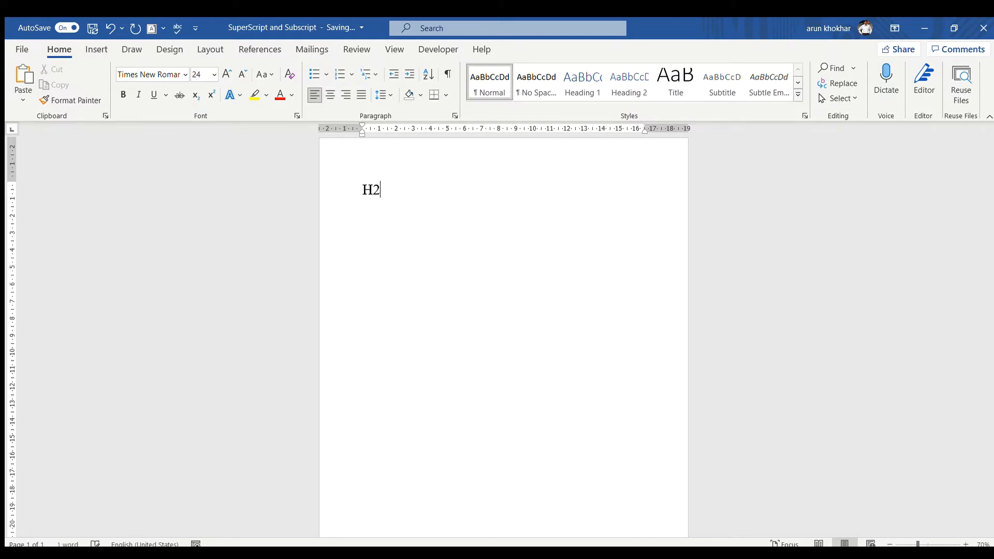
pyautogui.write('O')
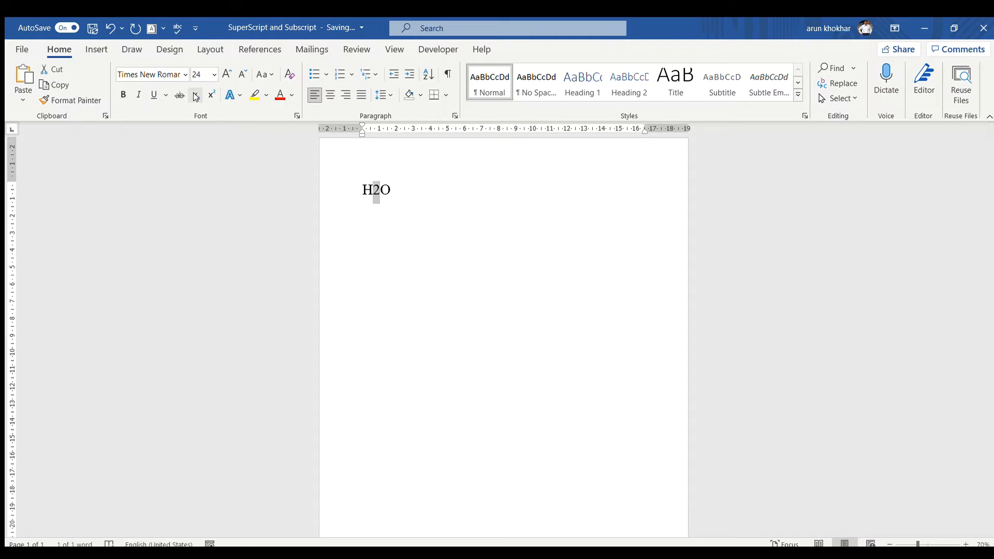
pyautogui.click(196, 95)
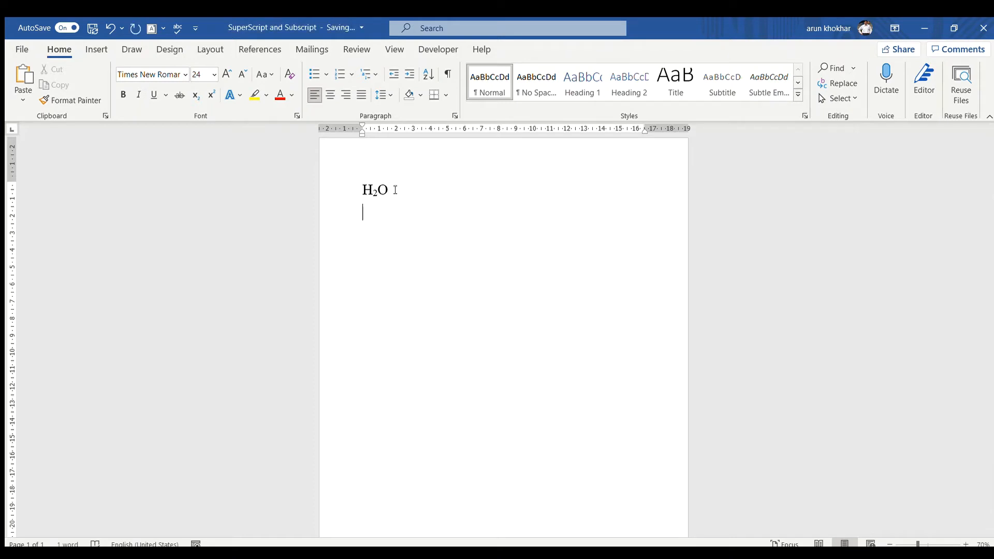
# Write 5²=25 on the second line with the first 2 raised as a superscript
pyautogui.write('52=')
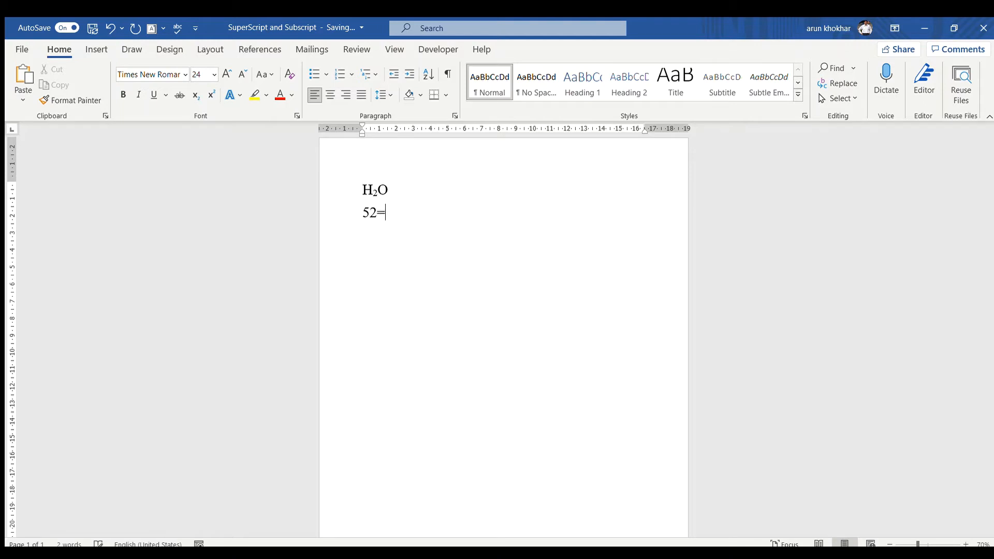
pyautogui.write('25')
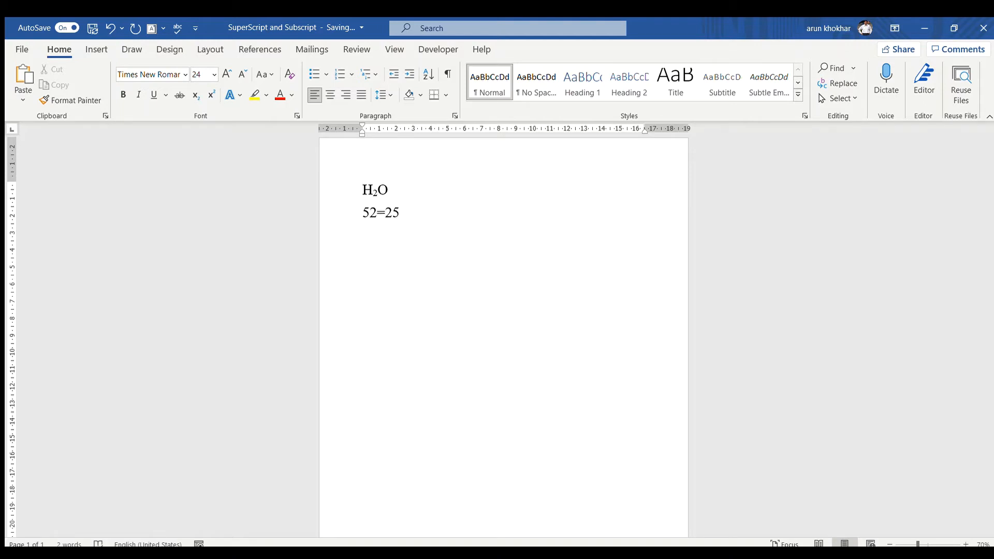
pyautogui.click(377, 213)
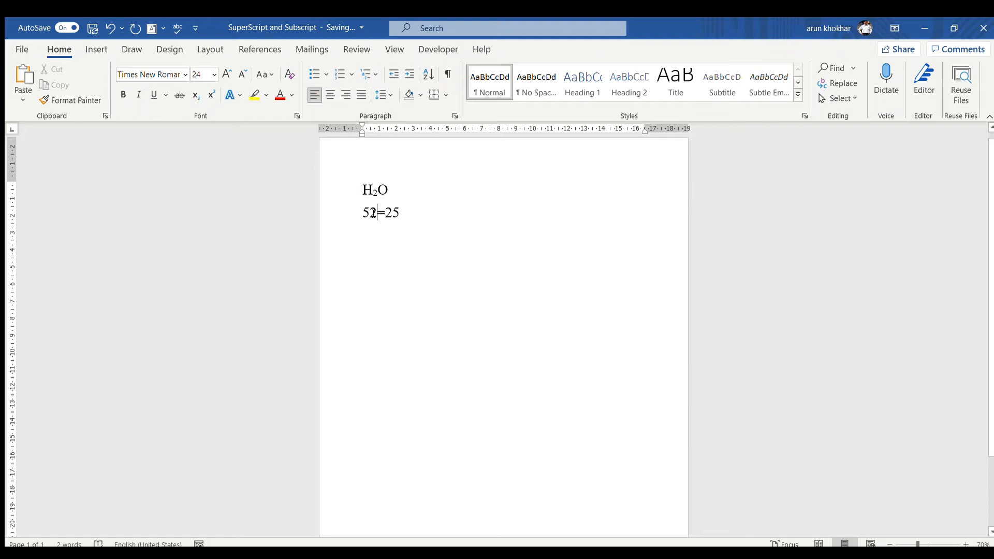
pyautogui.click(210, 95)
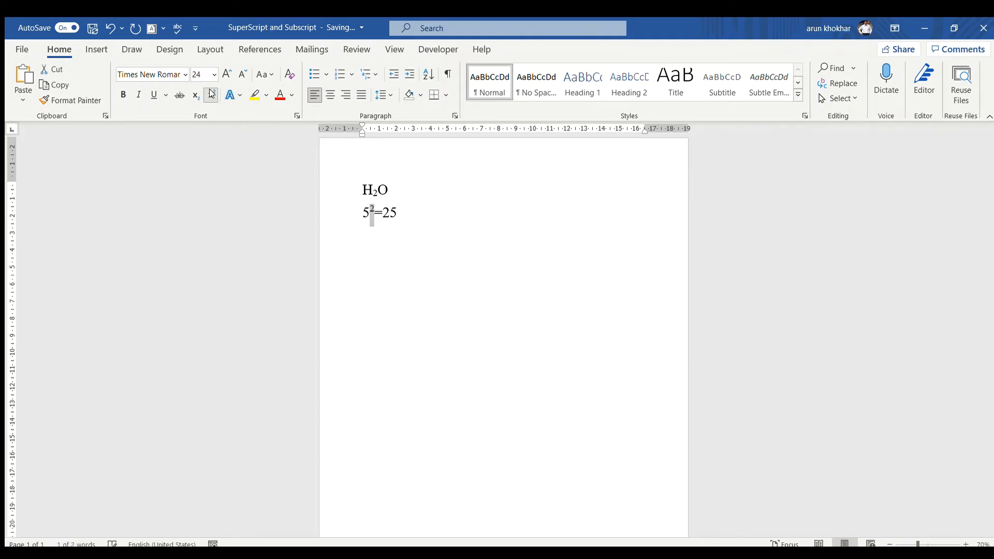
pyautogui.click(210, 95)
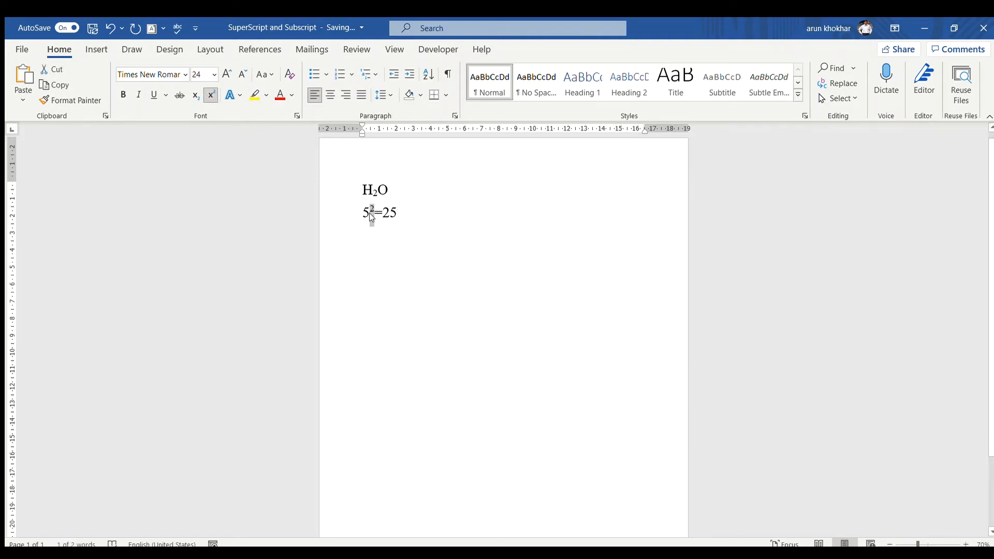